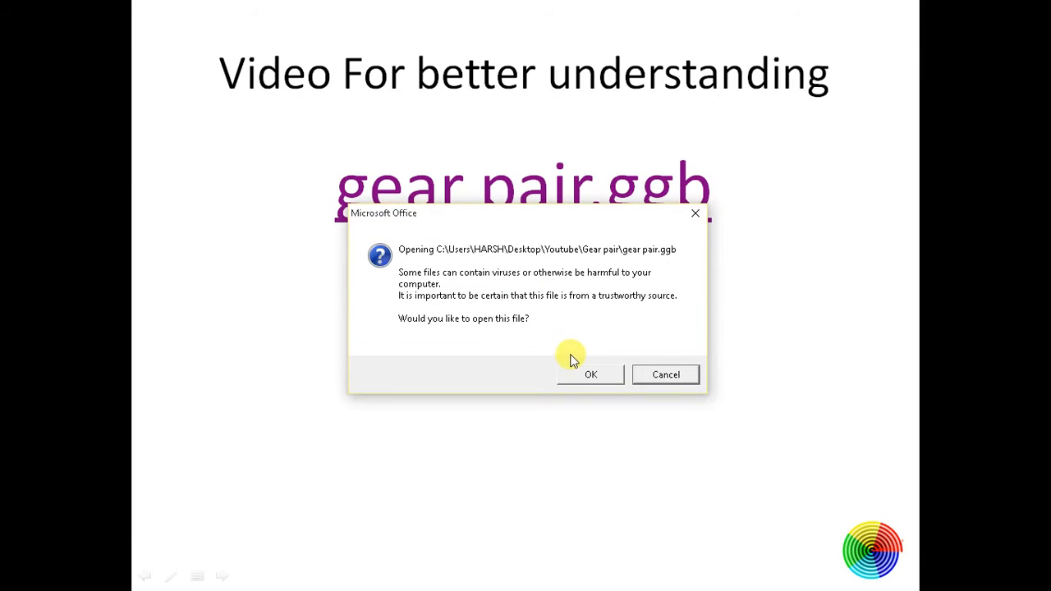
Accept the Office security prompt to open gear pair.ggb in GeoGebra
click(590, 374)
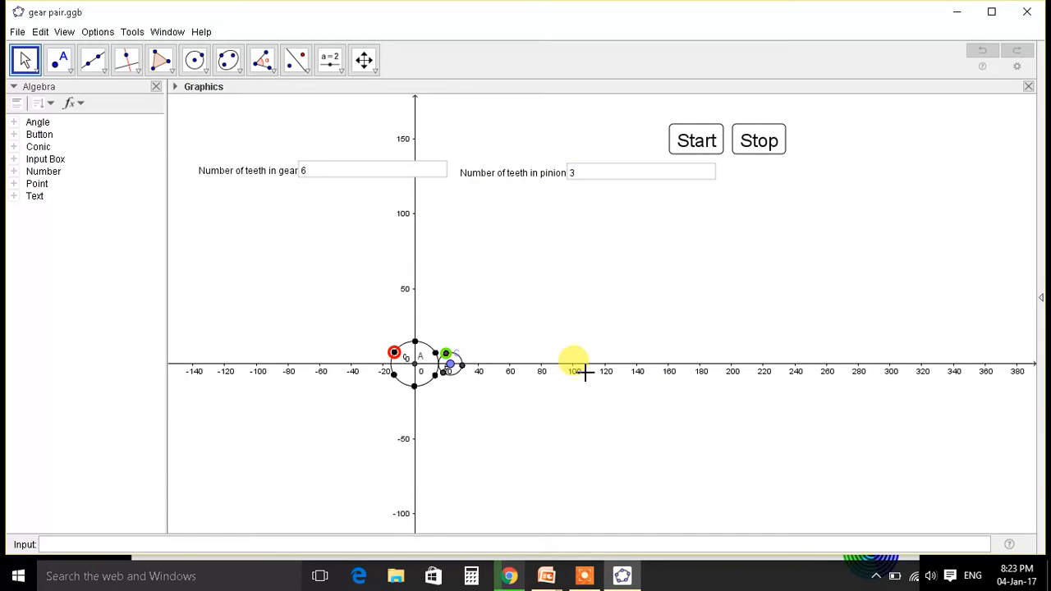
Zoom in on pitch circles c and e and start the rotation
scroll(down, 3)
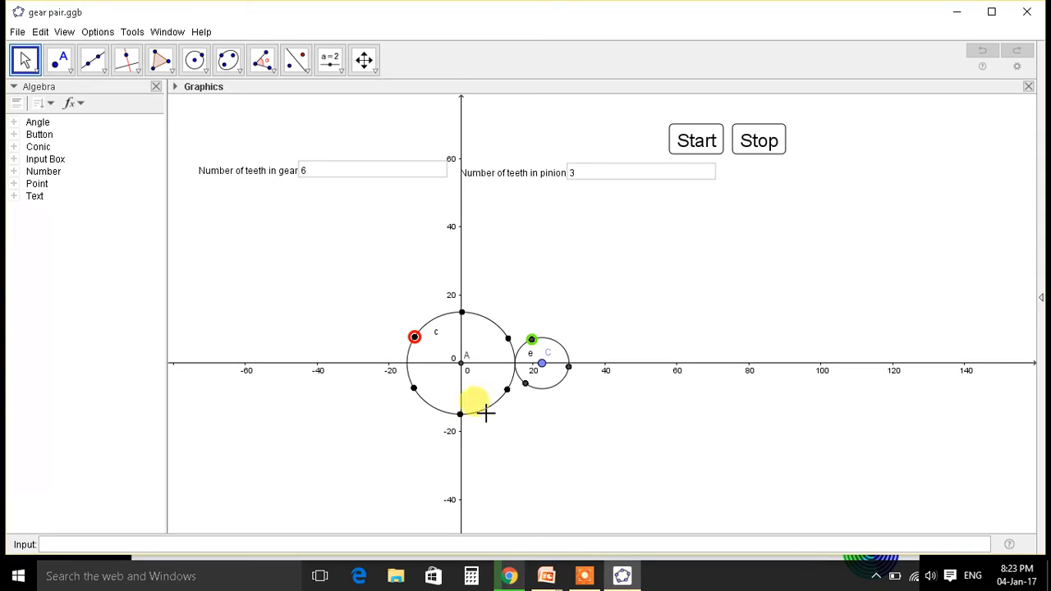
mouse_move(437, 331)
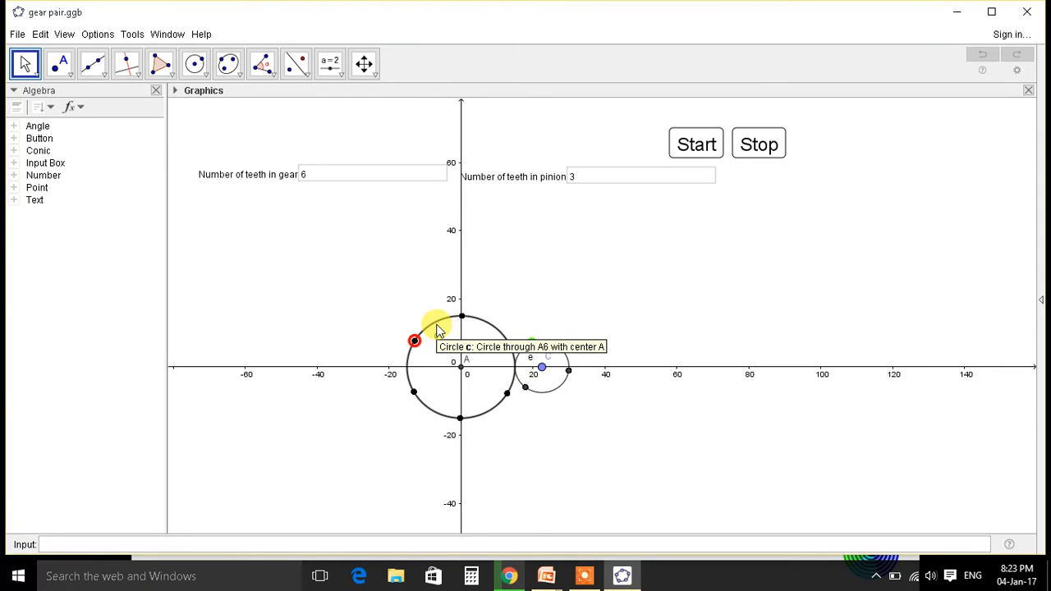
mouse_move(569, 359)
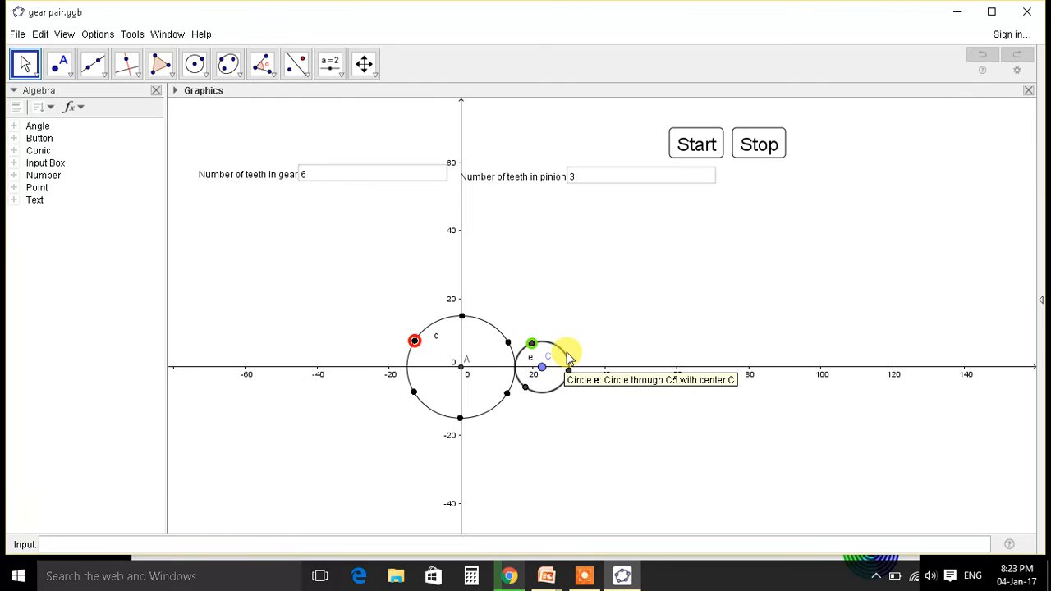
mouse_move(514, 374)
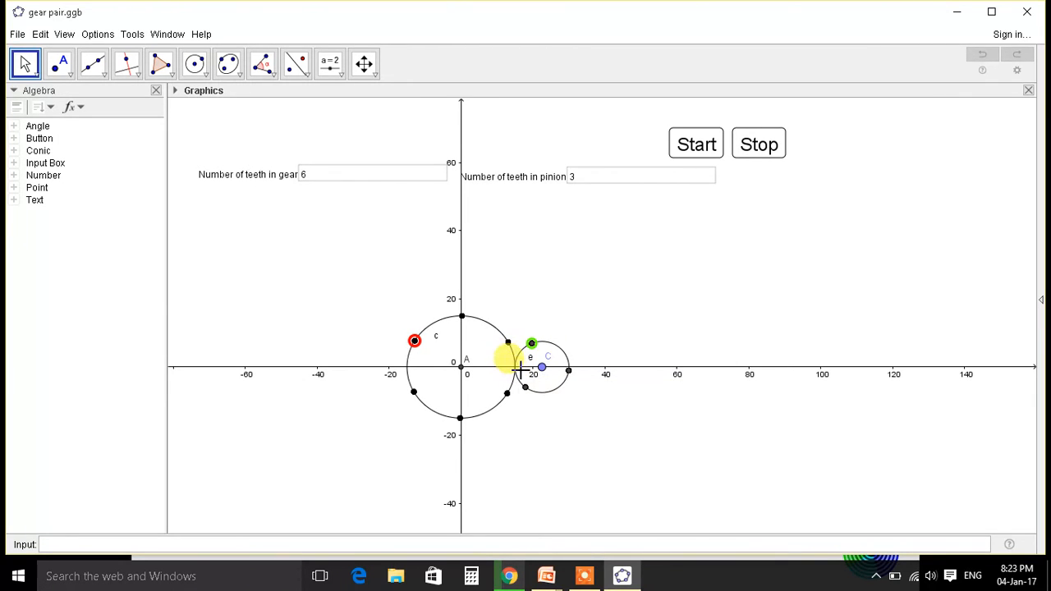
click(695, 143)
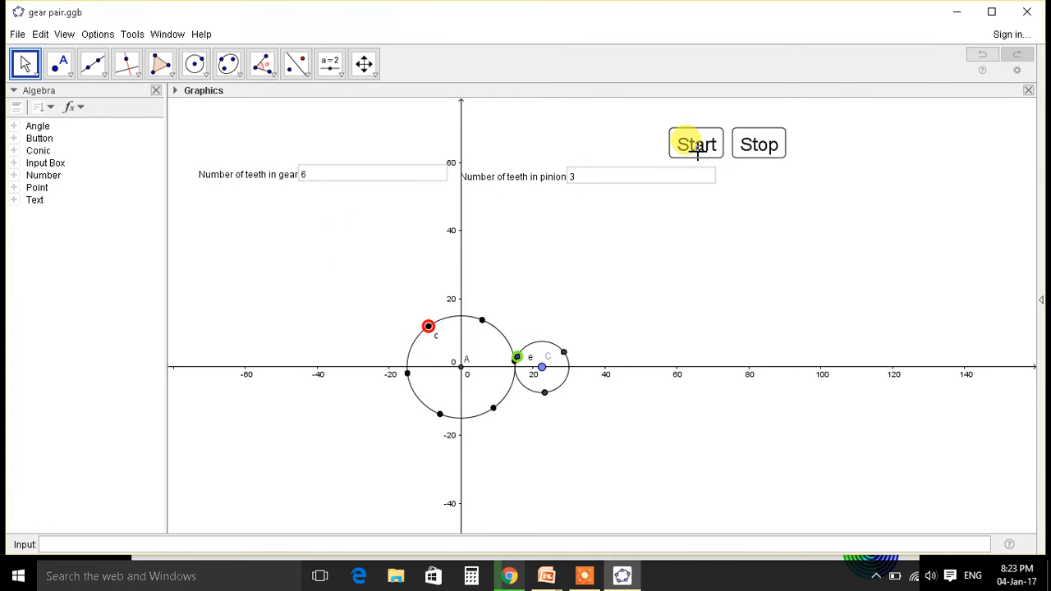
Watch the 6-tooth gear and 3-tooth pinion rotate in mesh at their contact point
click(695, 144)
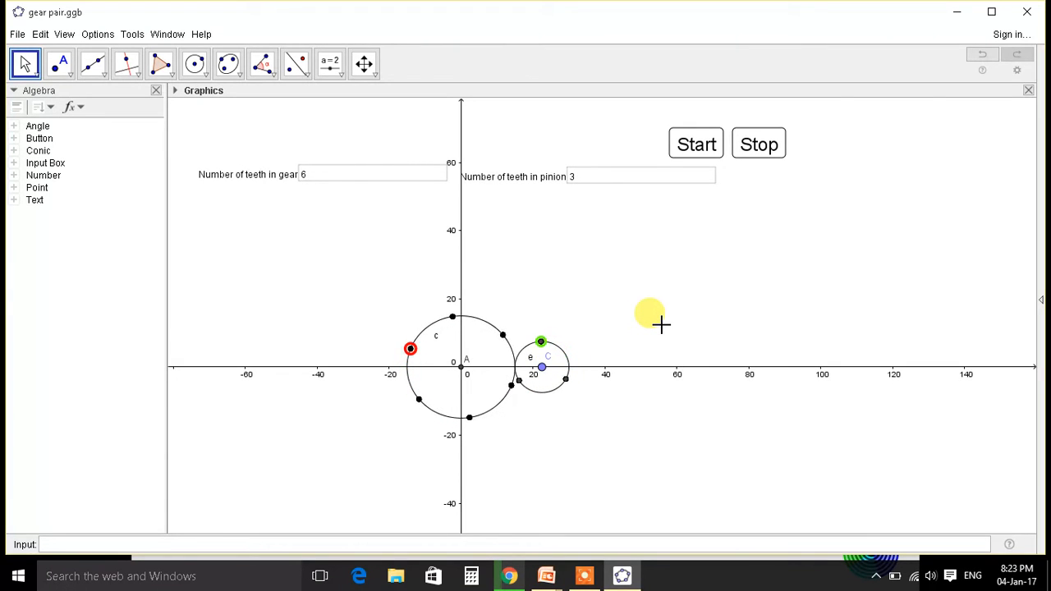
click(696, 144)
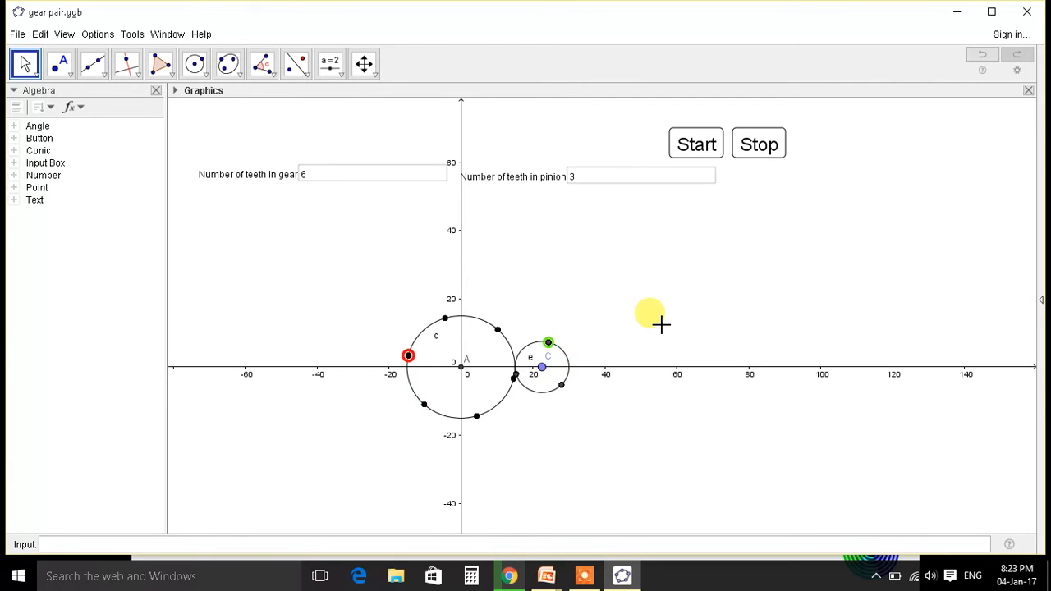
click(695, 144)
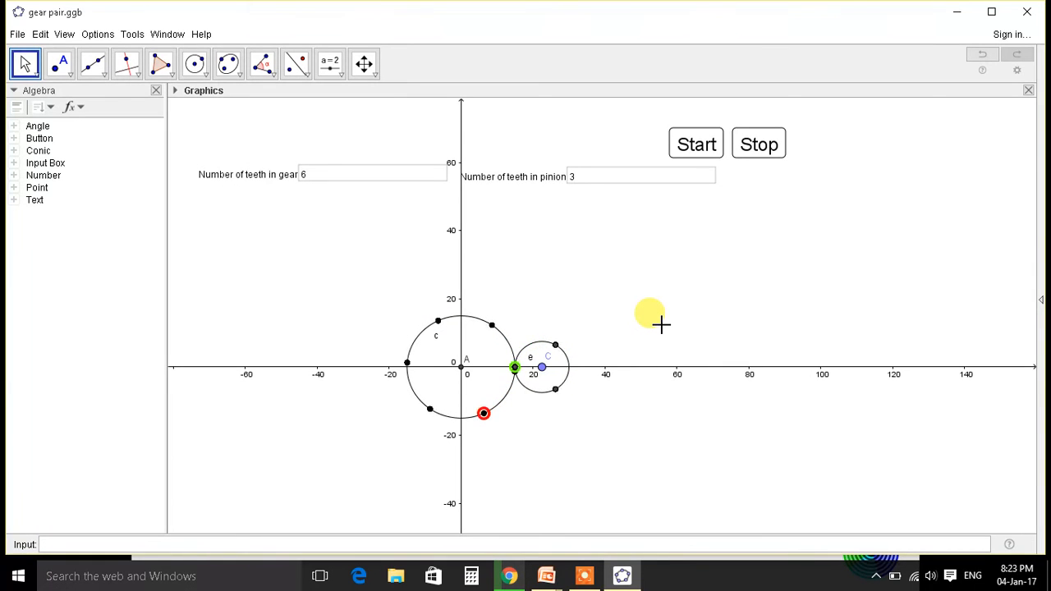
click(696, 144)
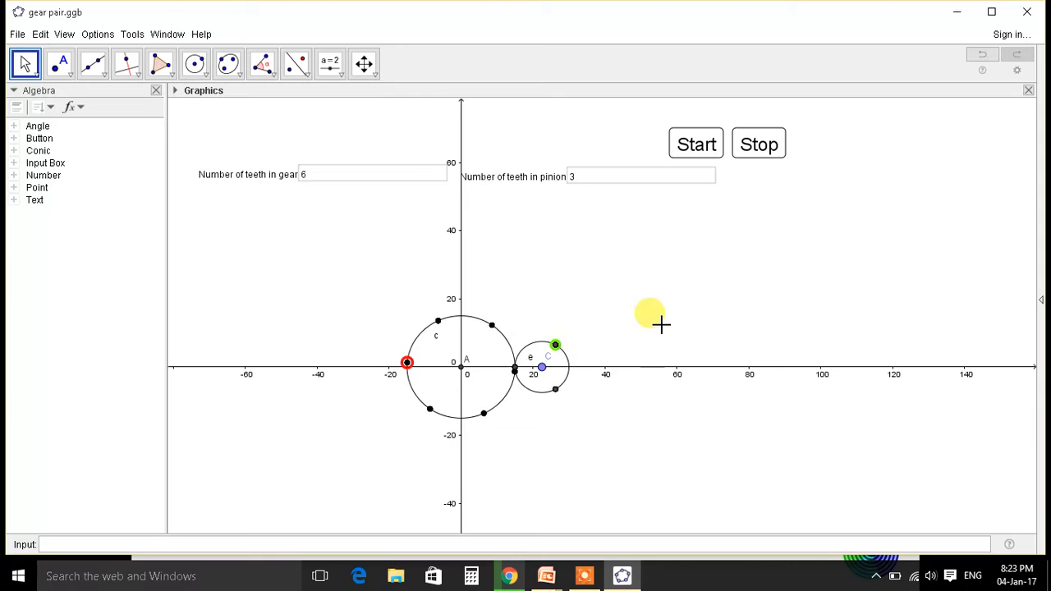
click(695, 144)
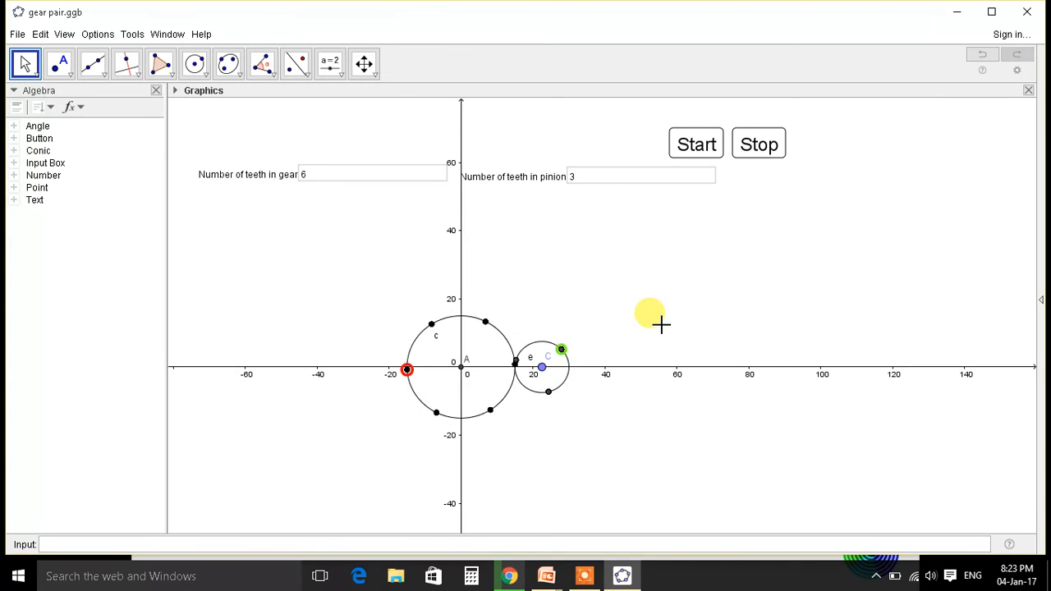
click(696, 144)
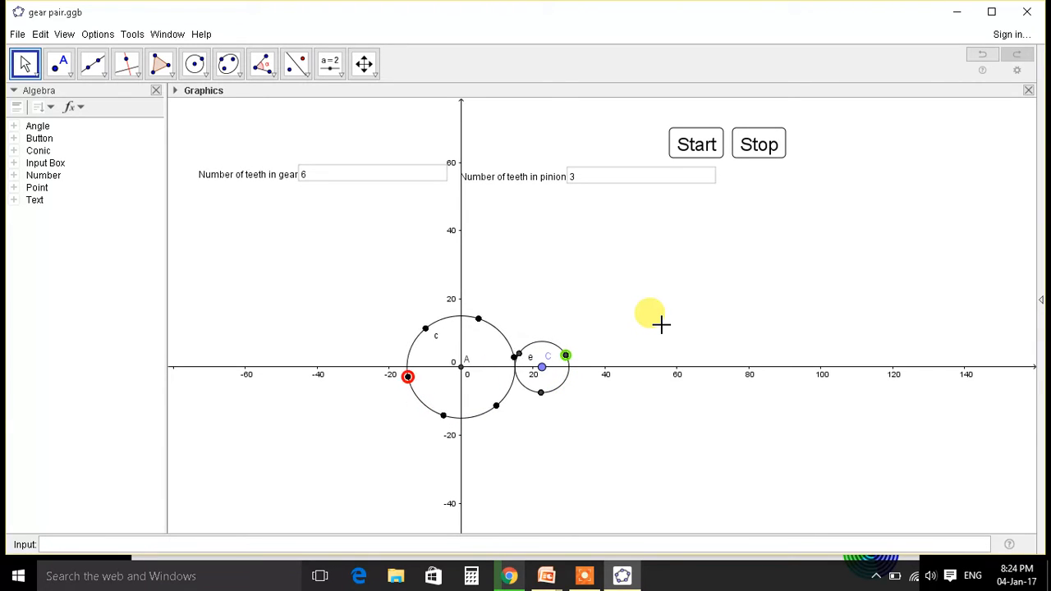
click(696, 143)
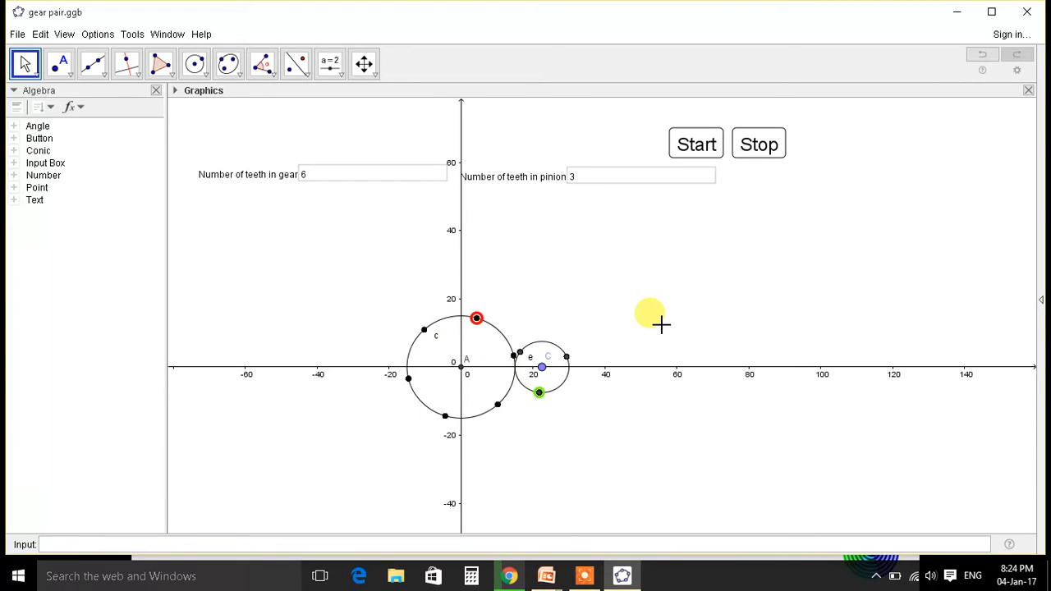
click(696, 144)
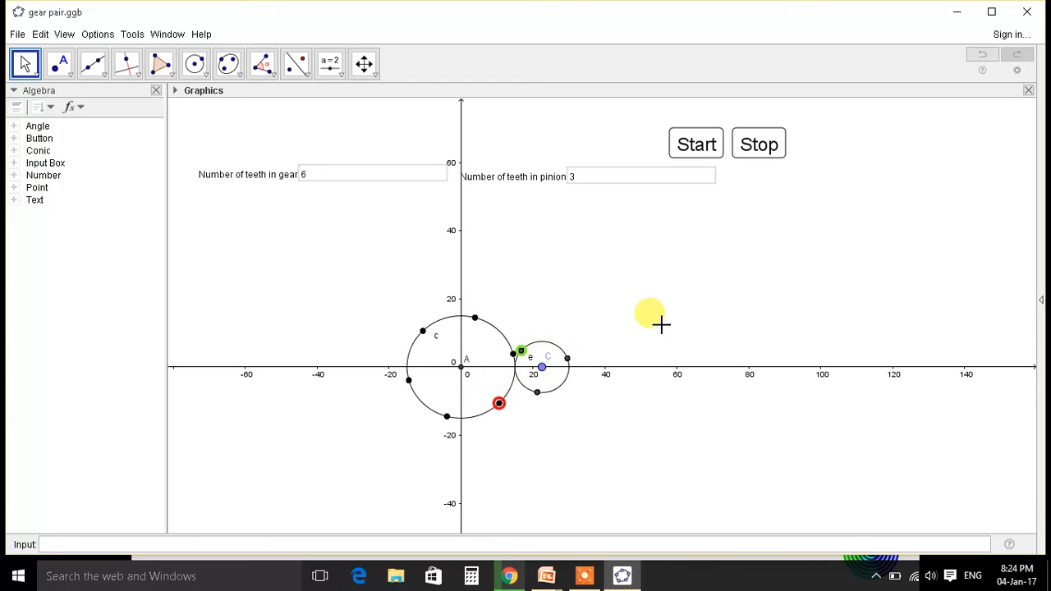
click(695, 143)
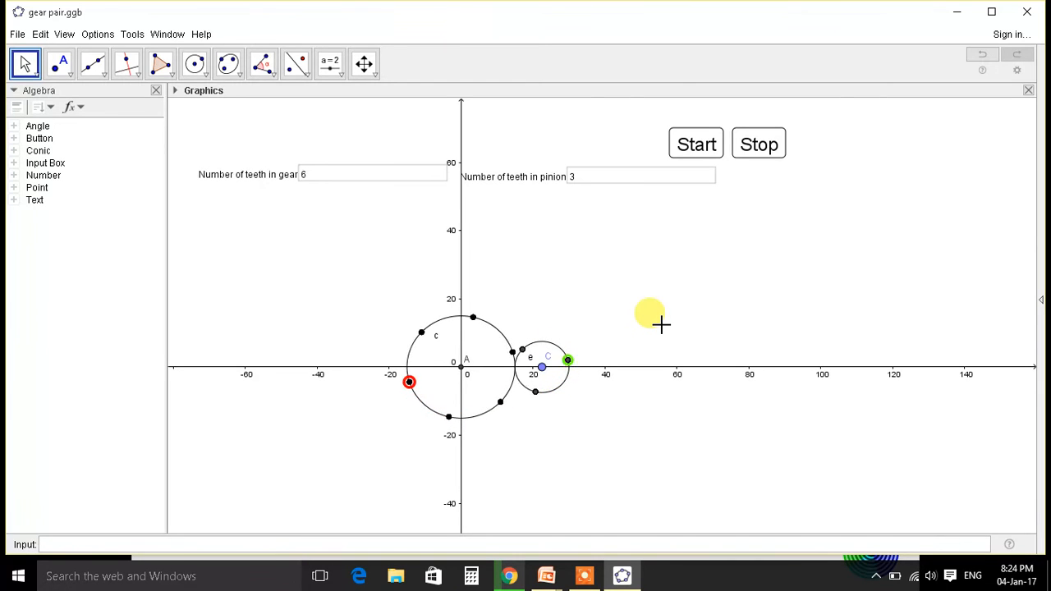
click(696, 144)
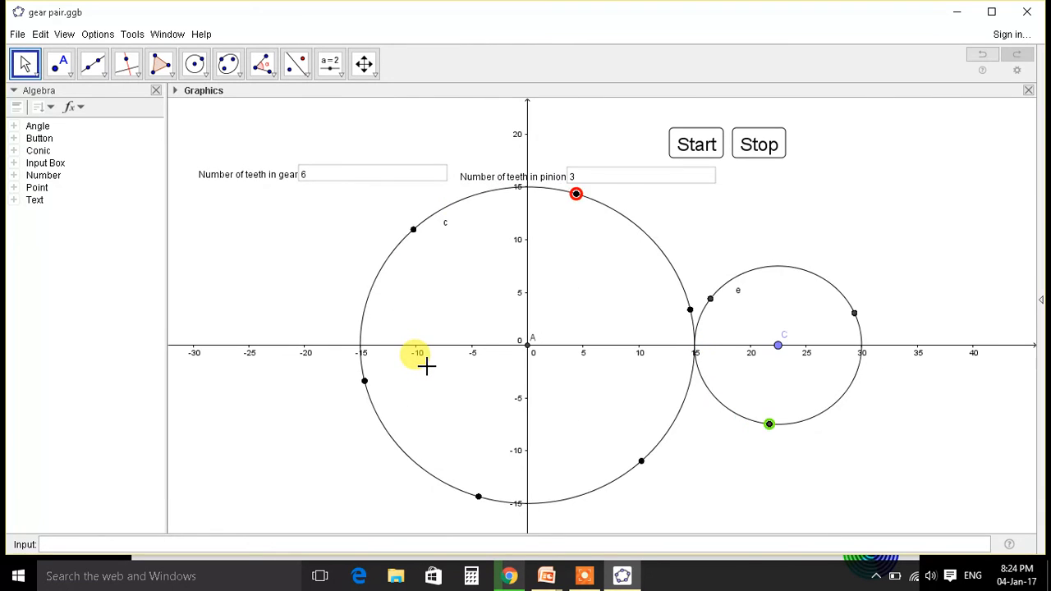
Zoom out and select the 'Number of teeth in gear' field showing 6
scroll(up, 3)
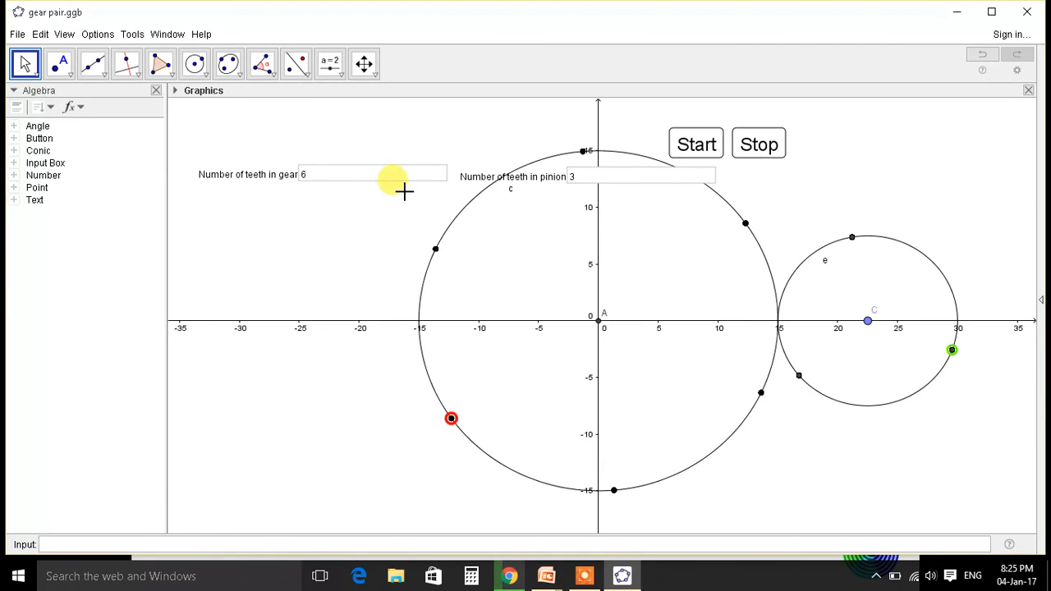
click(696, 144)
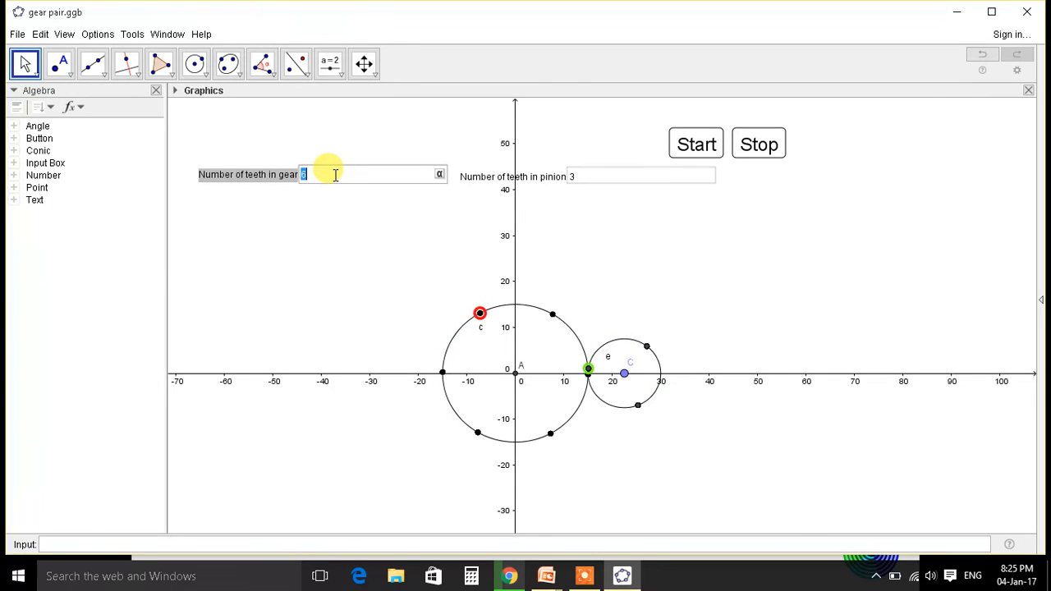
Set the gear to 80 teeth and the pinion to 50 teeth
text(0)
click(641, 176)
text(10)
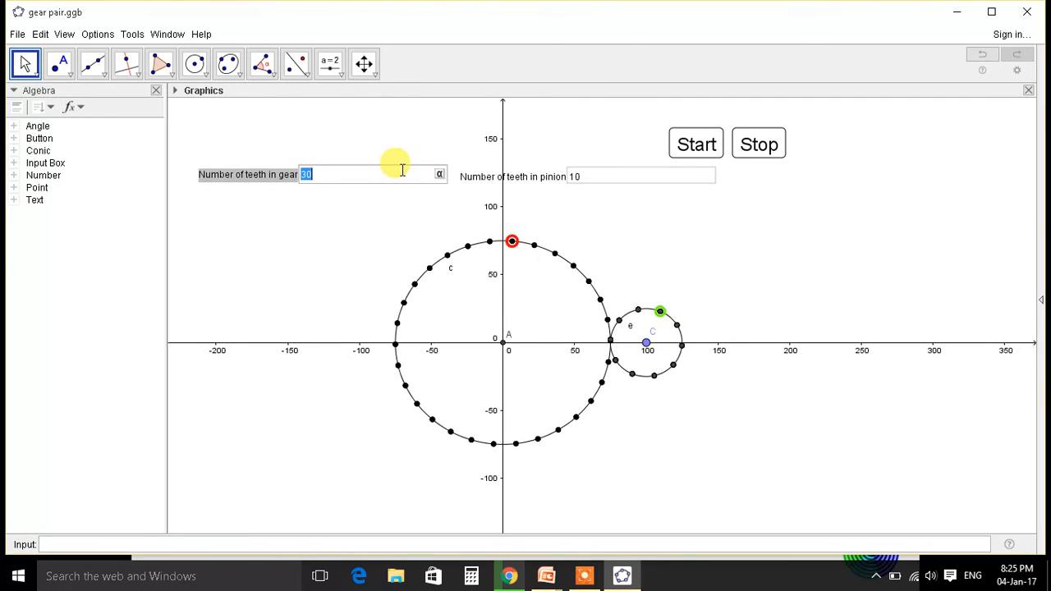
text(80)
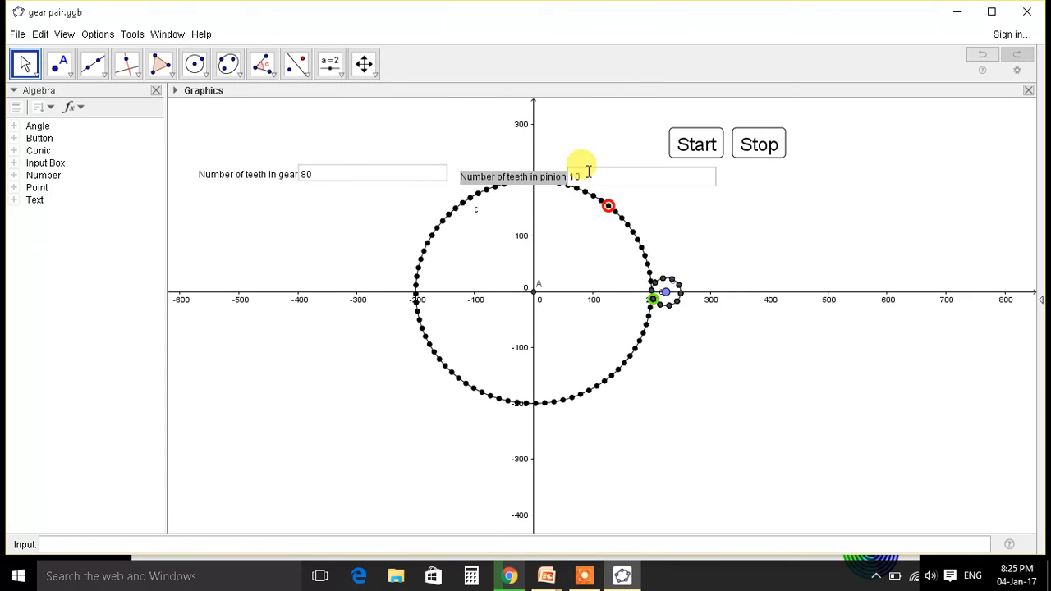
text(50)
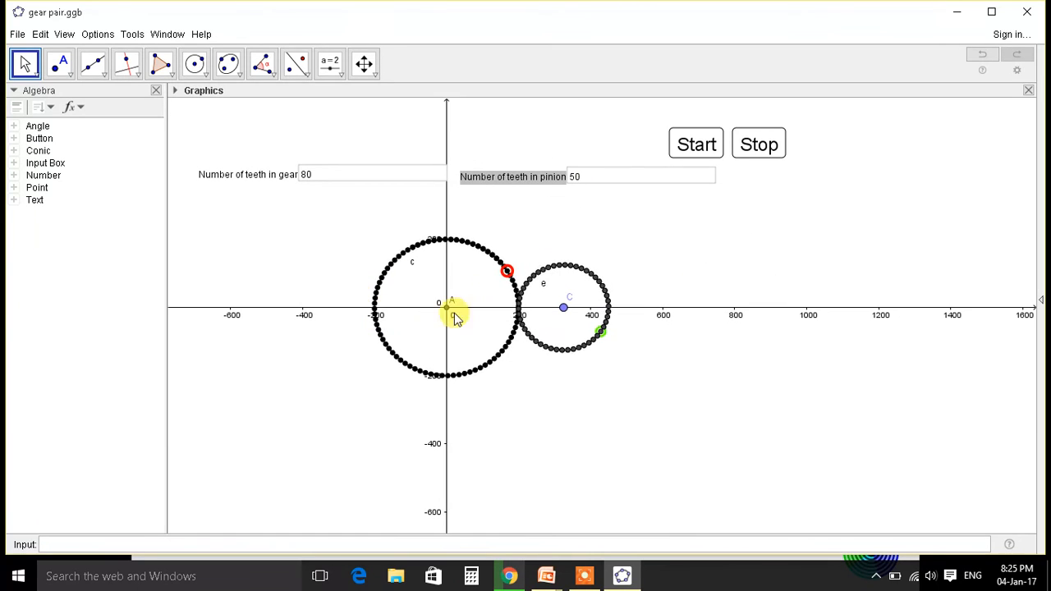
scroll(up, 3)
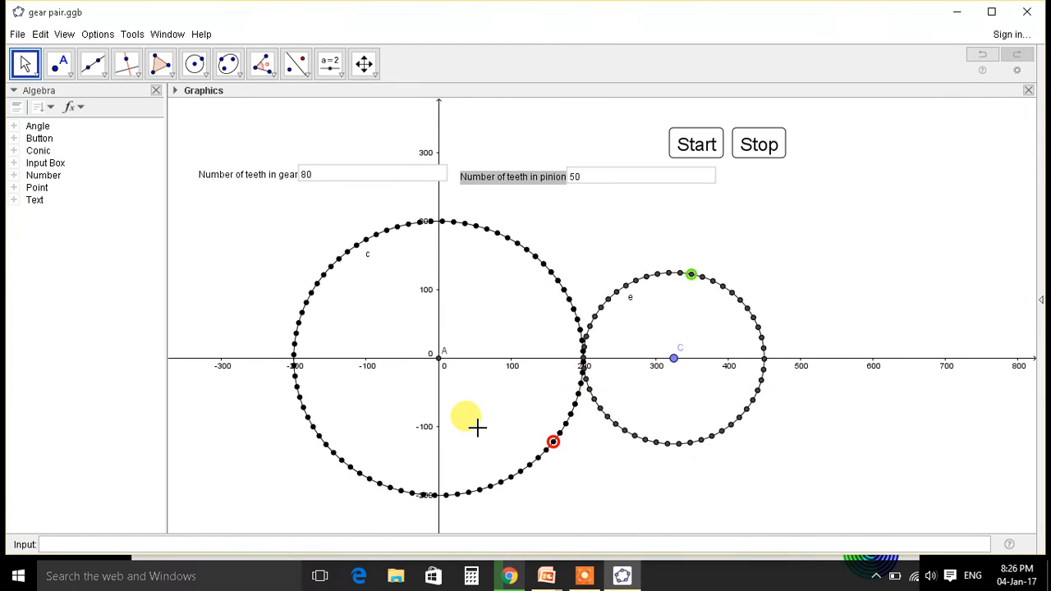
click(696, 144)
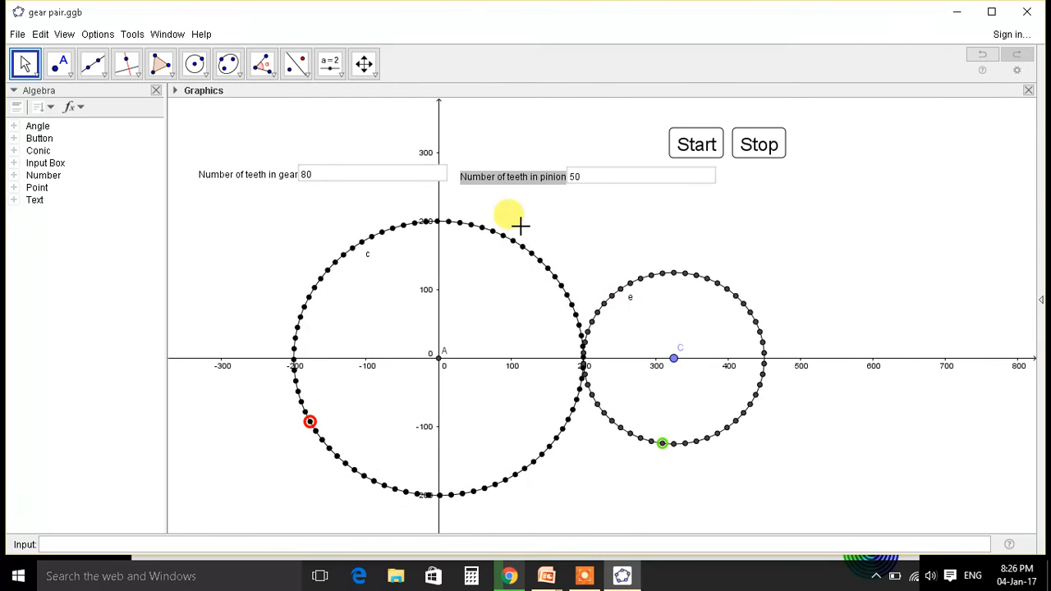
mouse_move(604, 320)
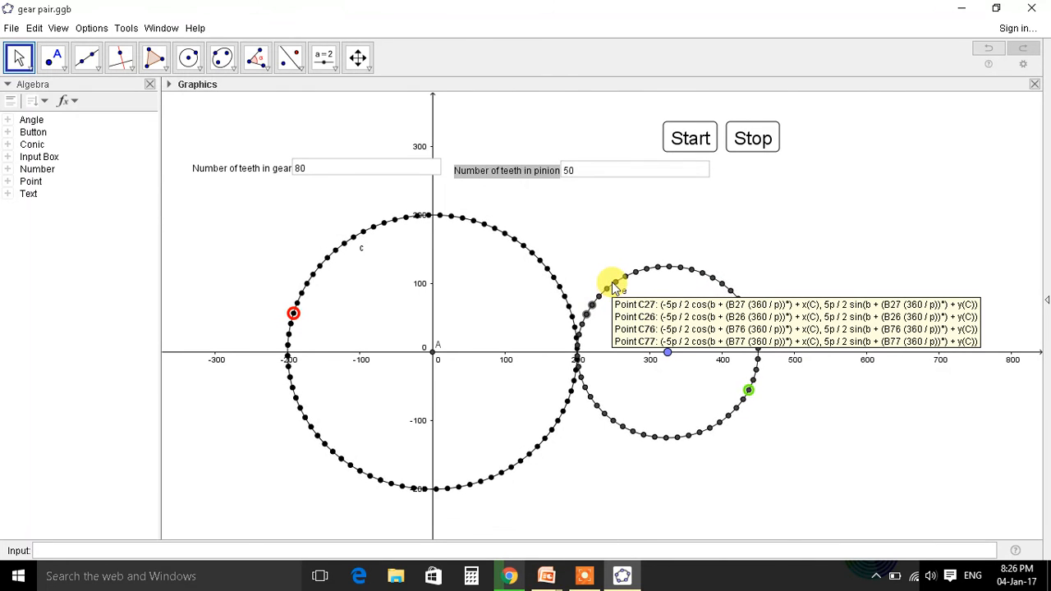
mouse_move(639, 246)
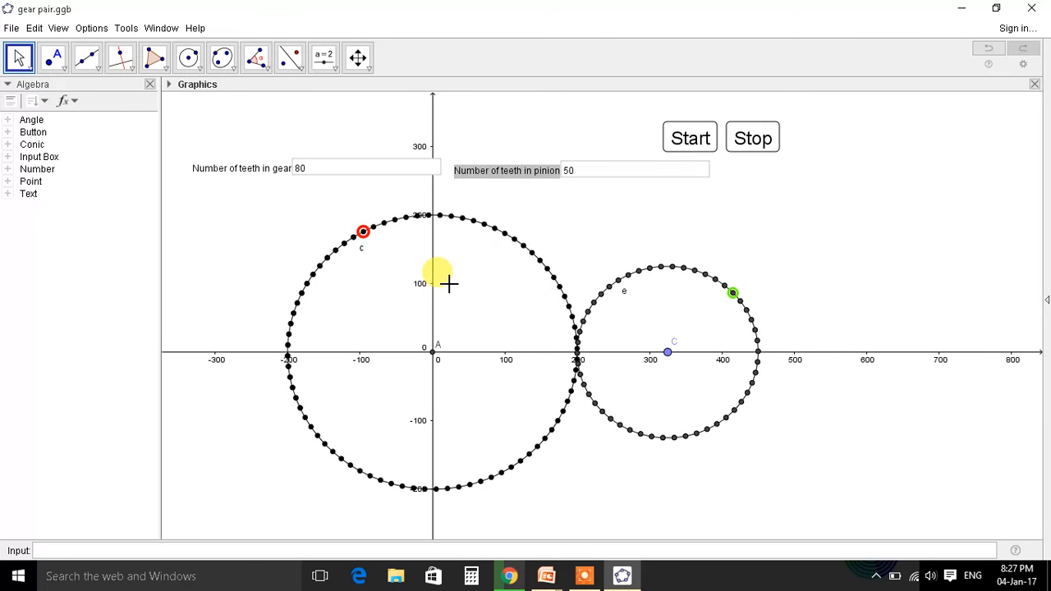
click(690, 137)
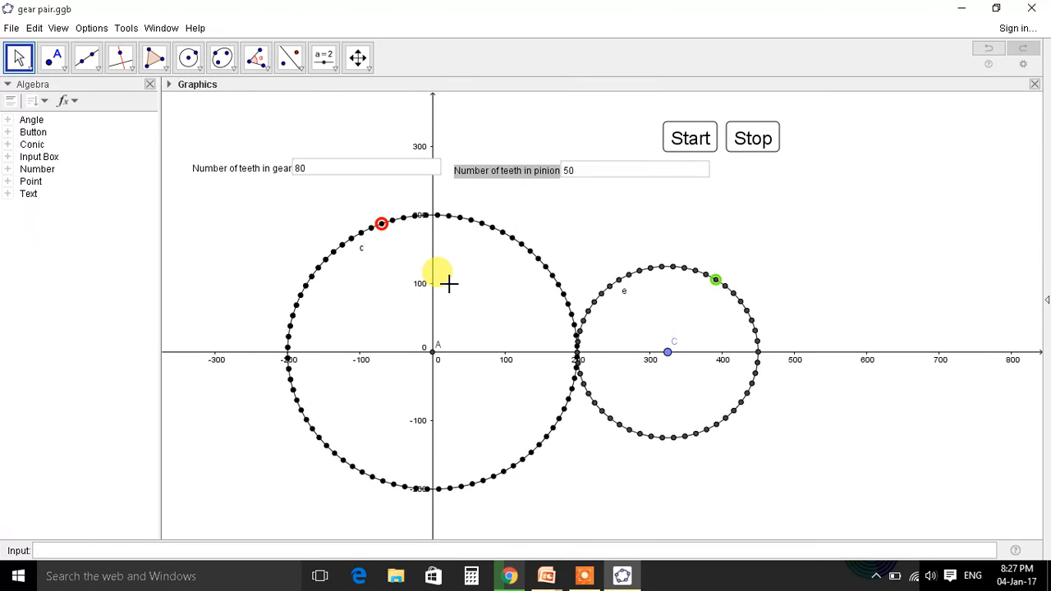